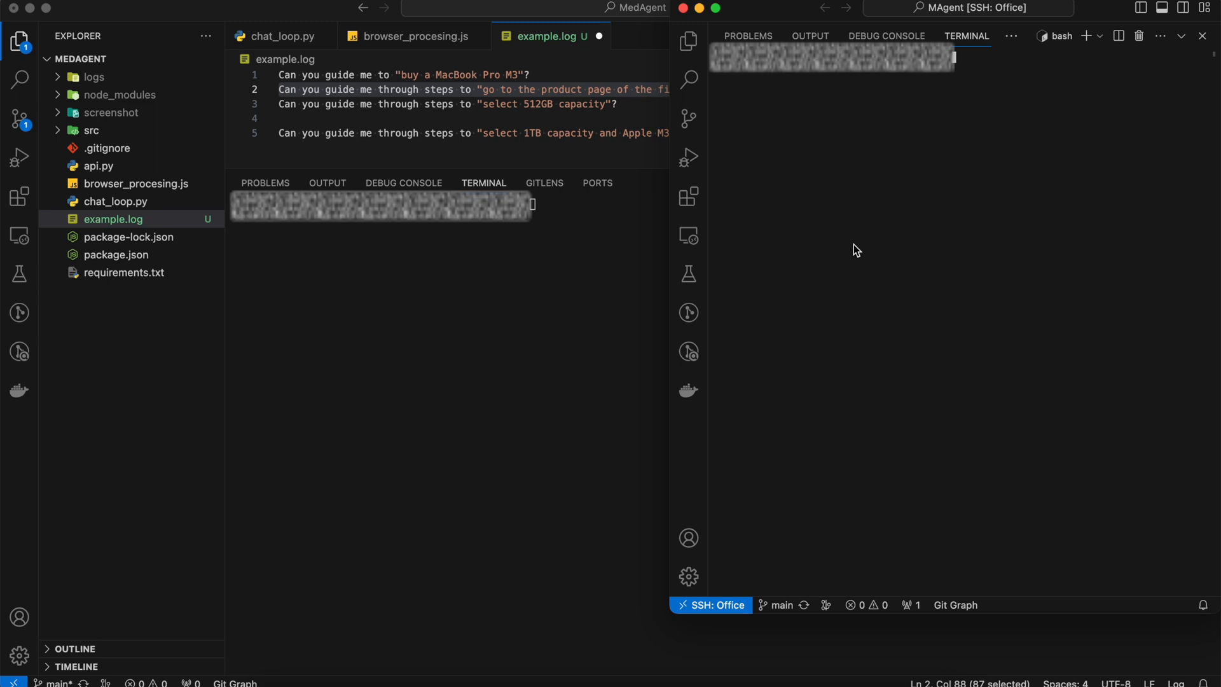
Clear the terminal and start the chat_loop.py agent so it waits for a request.
text(clear)
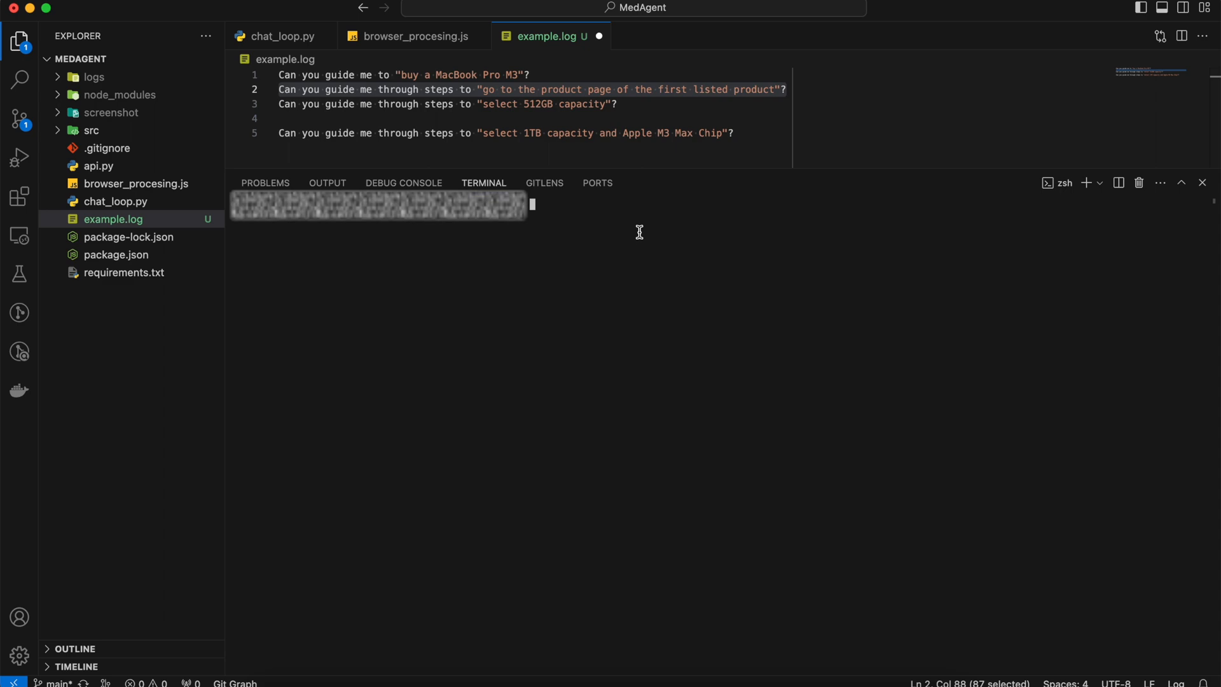
text(python chat_loop.py)
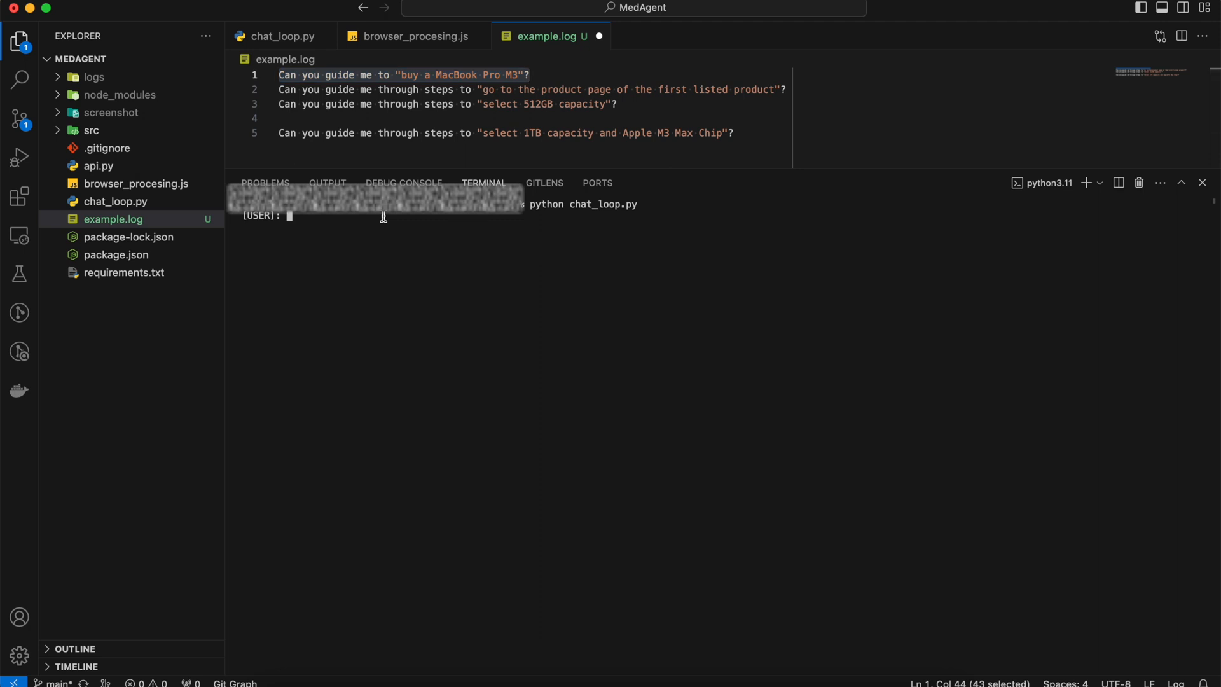
Send 'Can you guide me to "buy a MacBook Pro M3"?' and let the agent search Amazon for MacBook Pro M3.
text(Can you guide me to "buy a MacBook Pro M3"?)
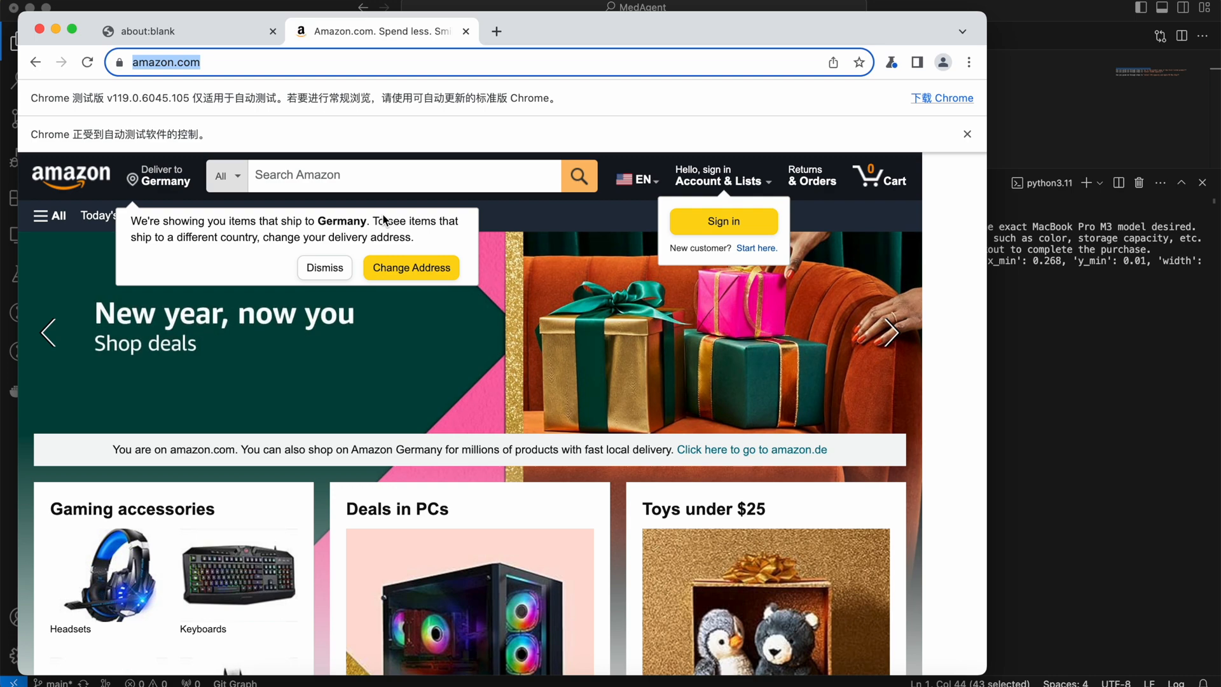
text(MacBook Pro M3)
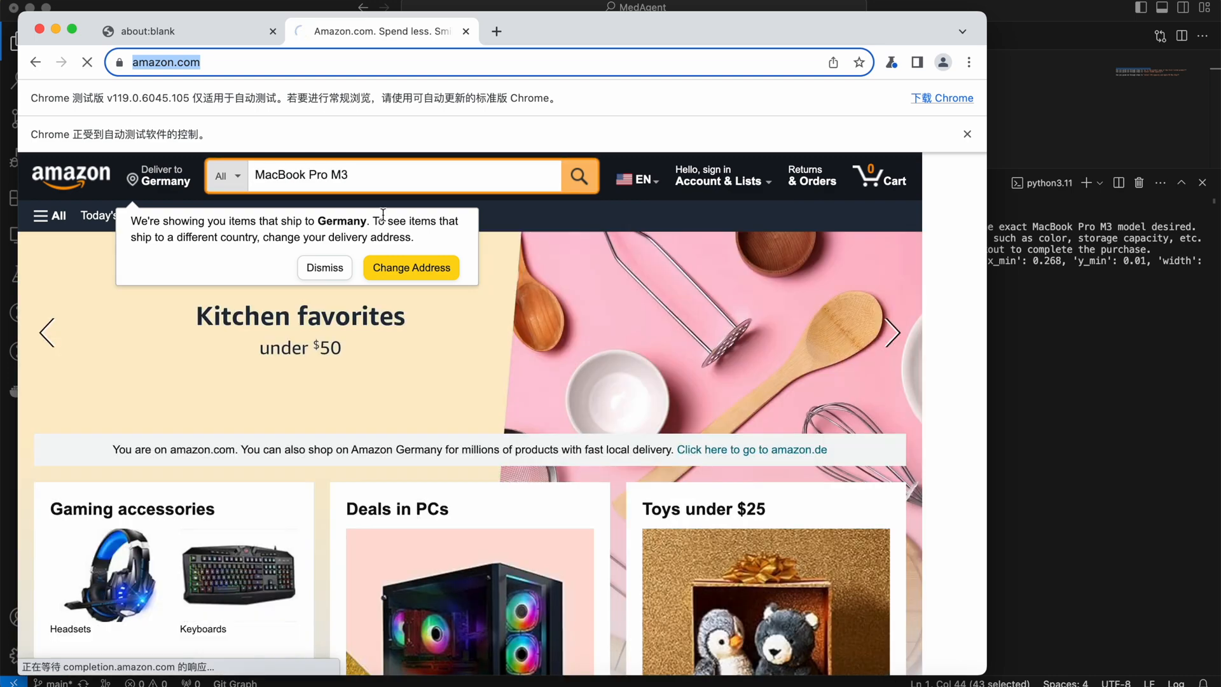
click(579, 175)
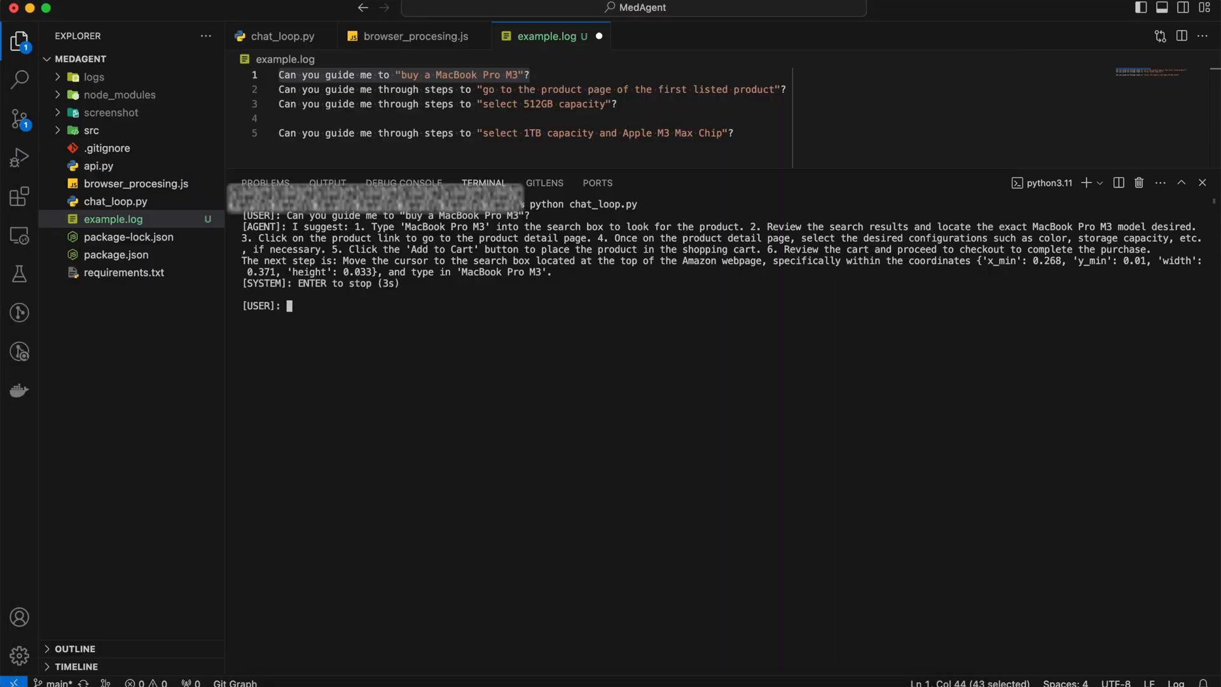
mouse_move(294, 237)
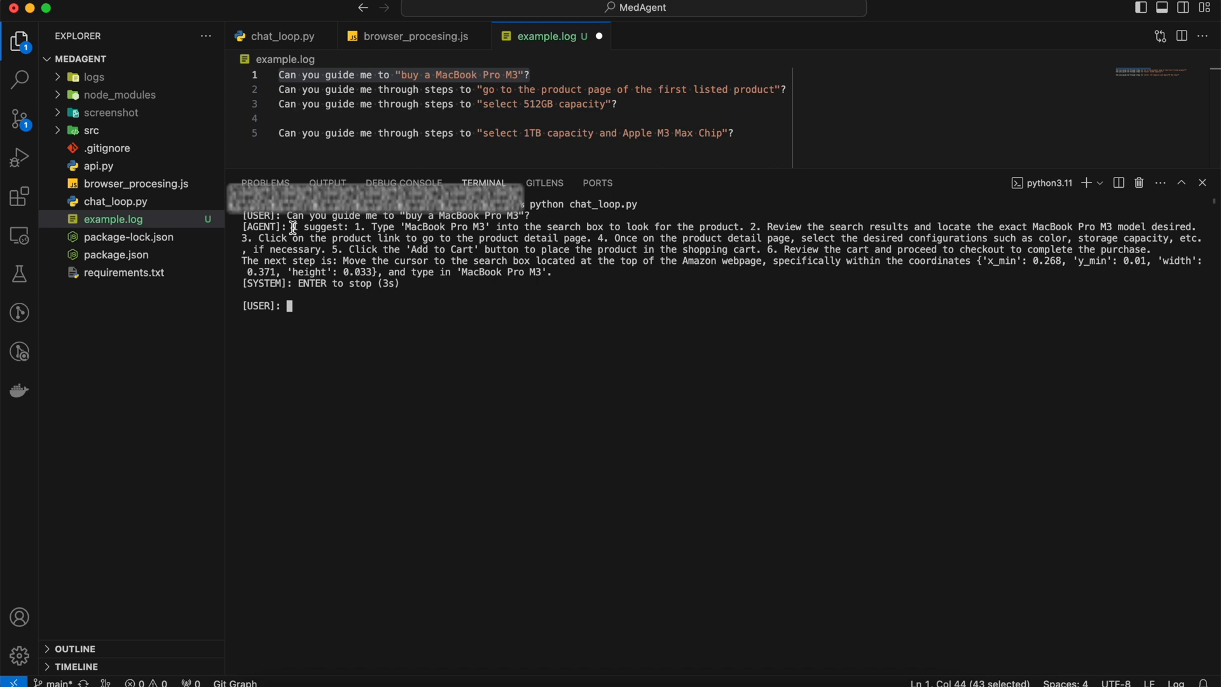
View info.log with the Amazon URL, plan and grounded search action.
click(108, 112)
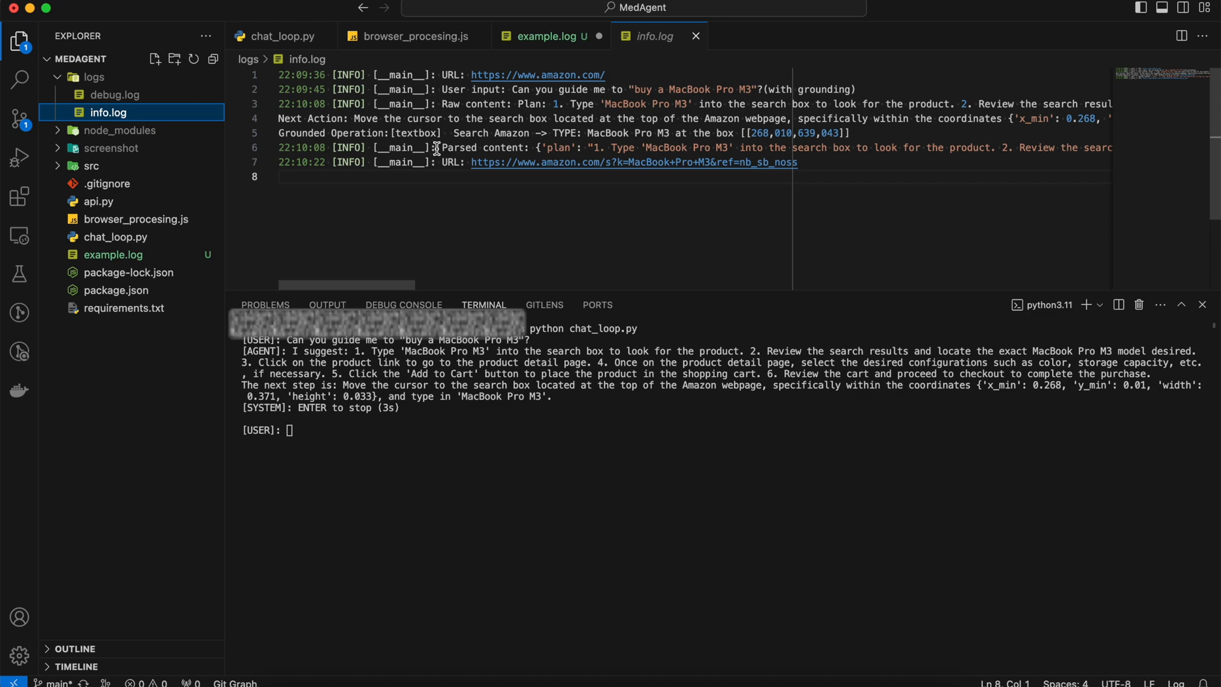
Review the saved Amazon home page capture, then view the MacBook Pro M3 results in Chrome.
scroll(right, 3)
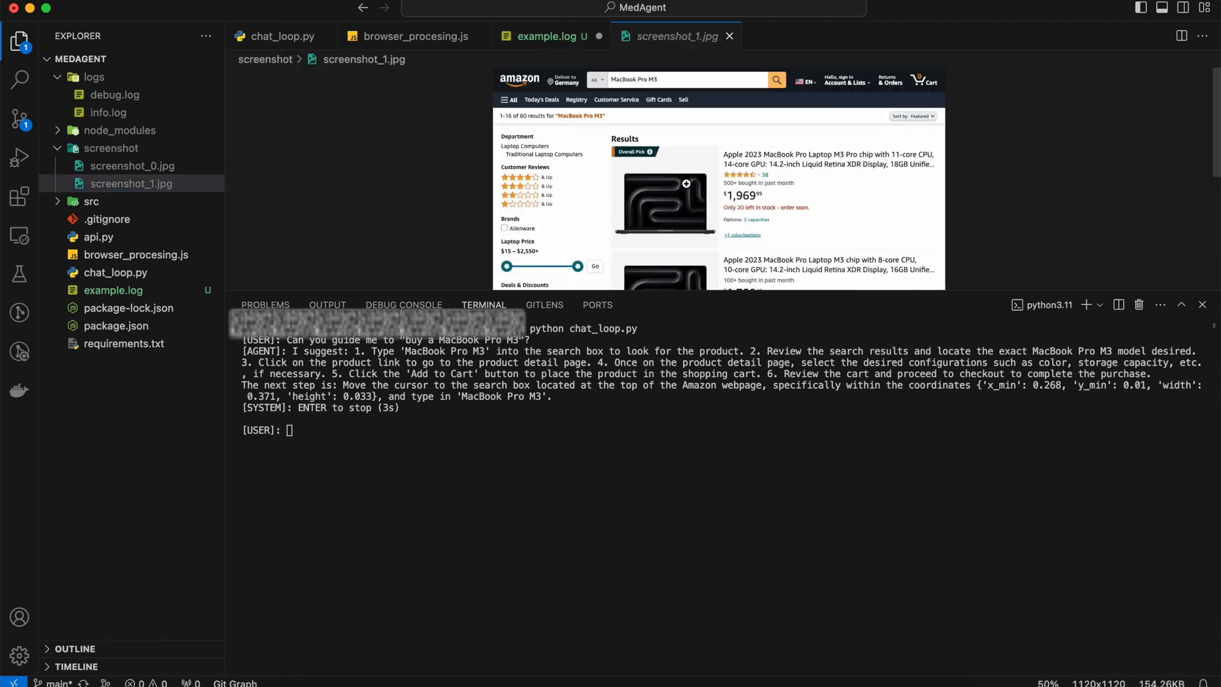
click(132, 166)
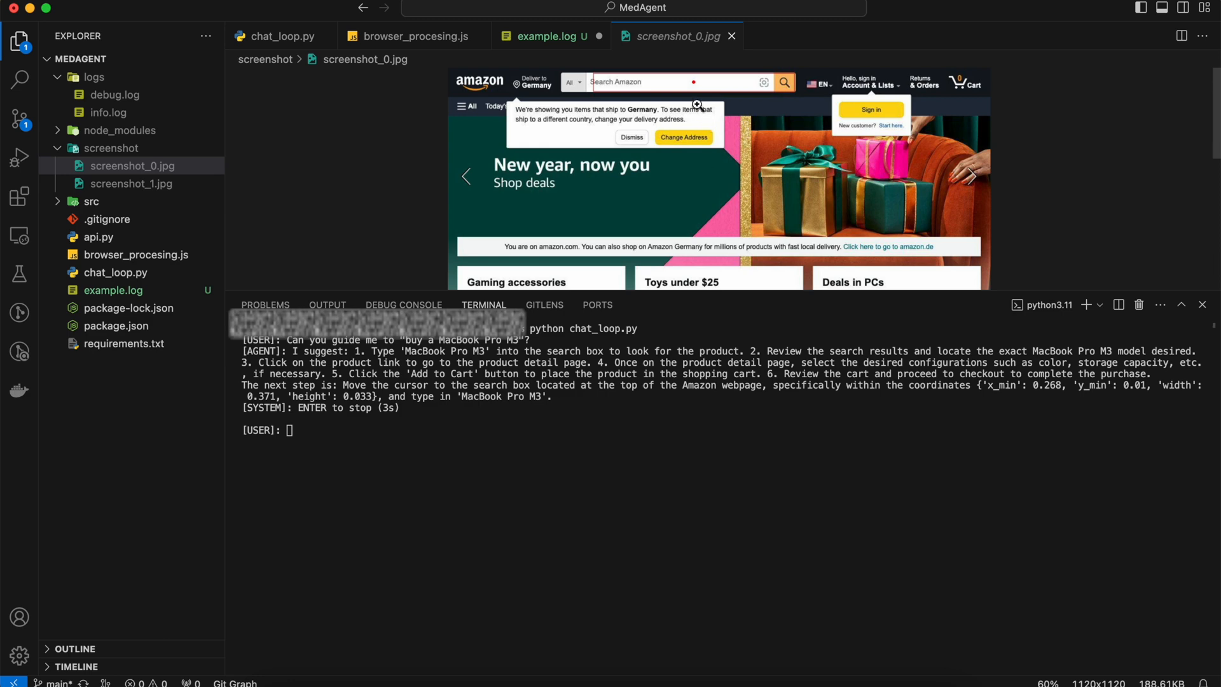
mouse_move(684, 93)
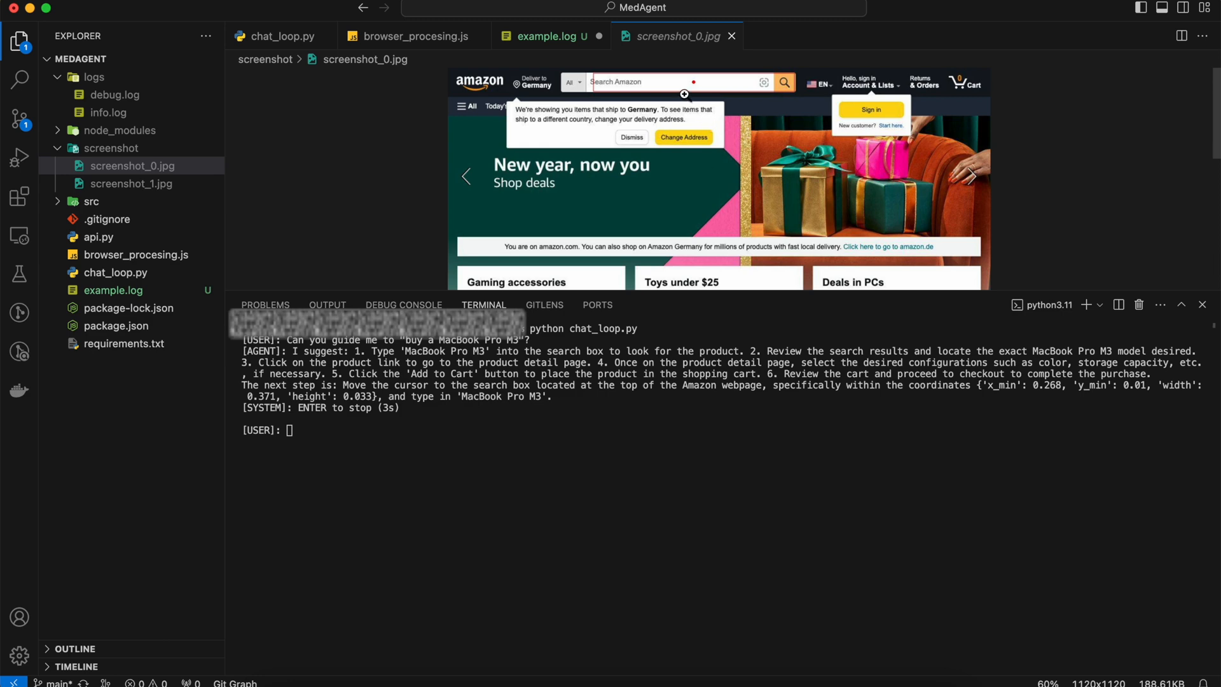
click(537, 36)
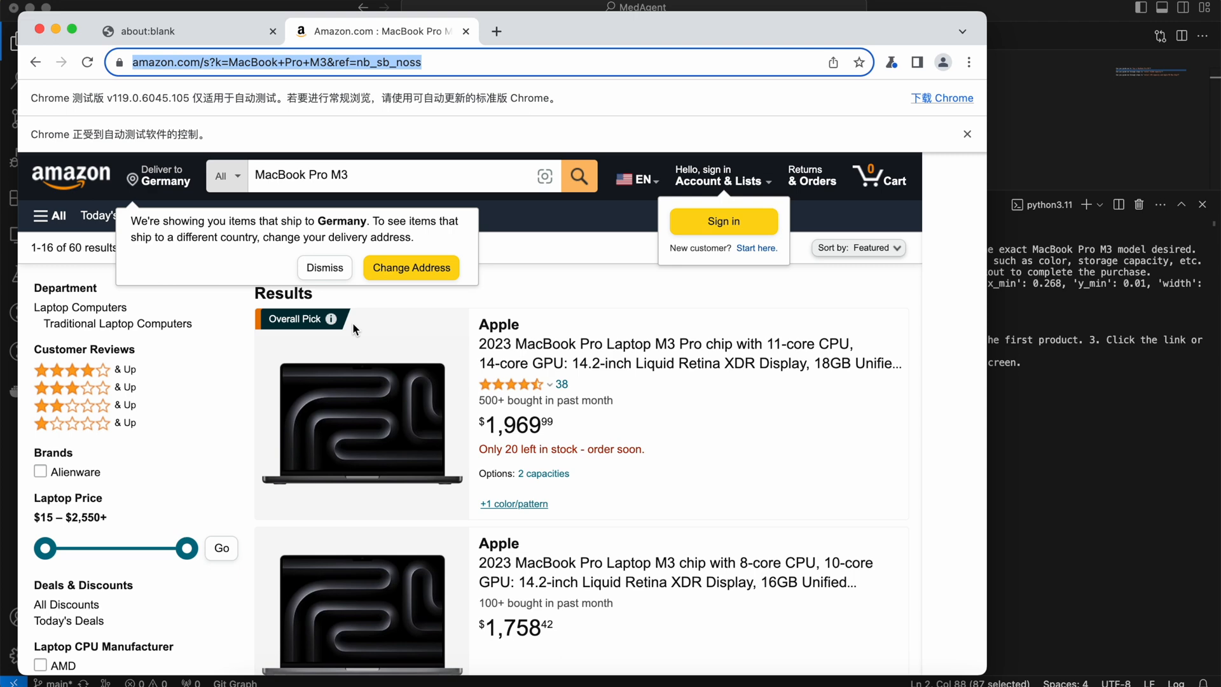
Return to the editor and have the agent target the first listed MacBook Pro M3 result.
click(691, 343)
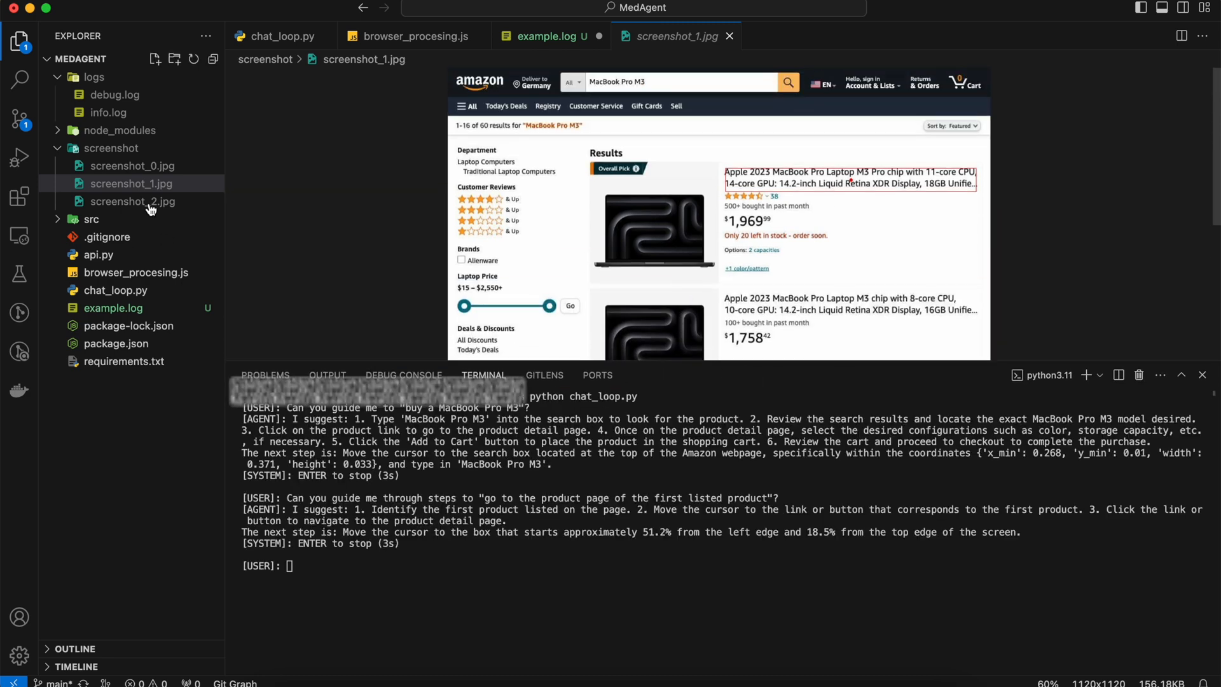
Check the newest product-page capture, then edit the prepared requests to ask for 1TB and the M3 Max Chip.
click(133, 203)
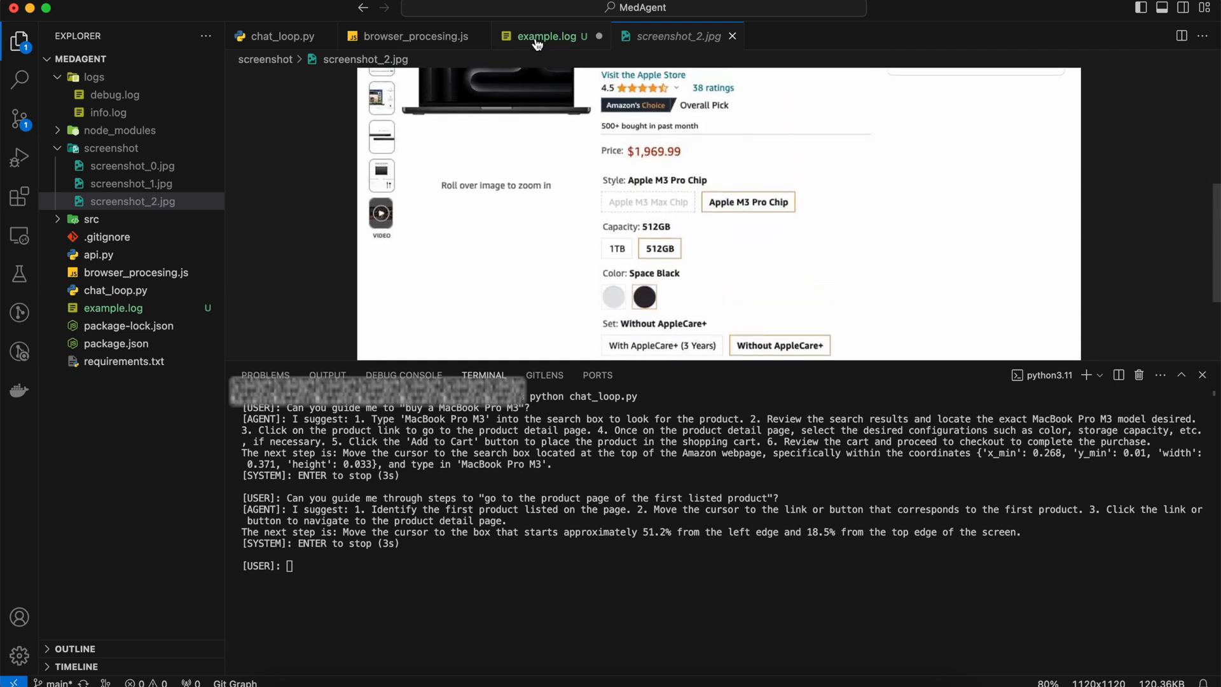
click(551, 35)
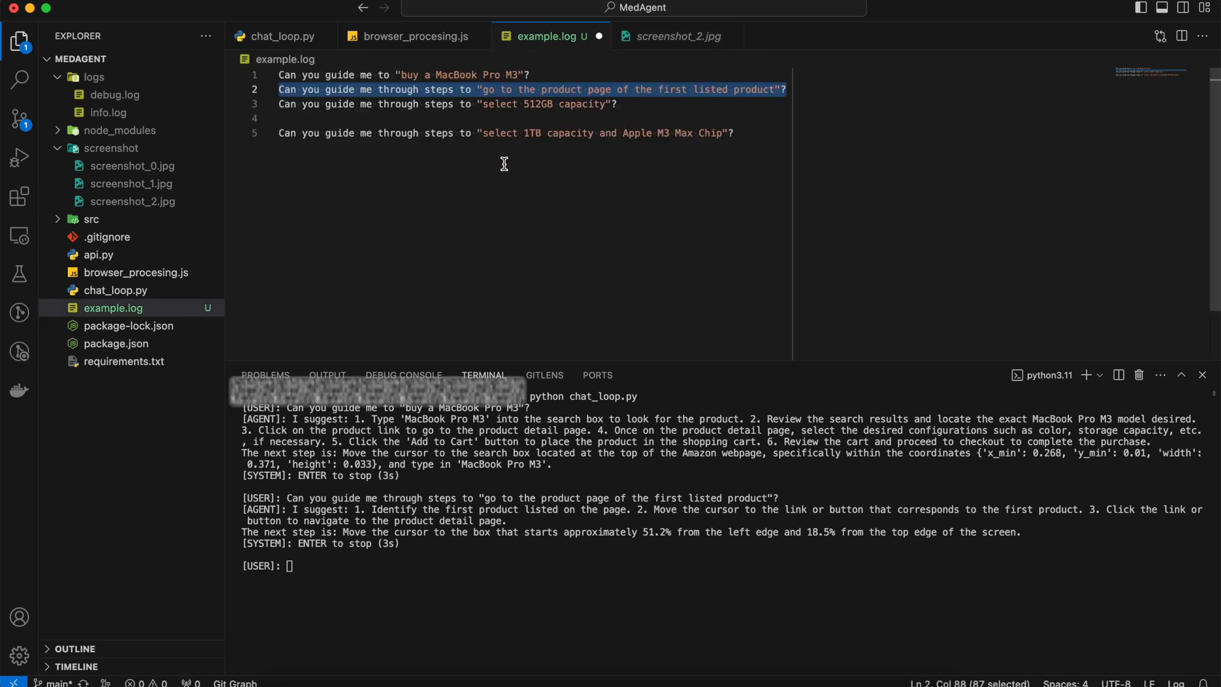
double_click(530, 132)
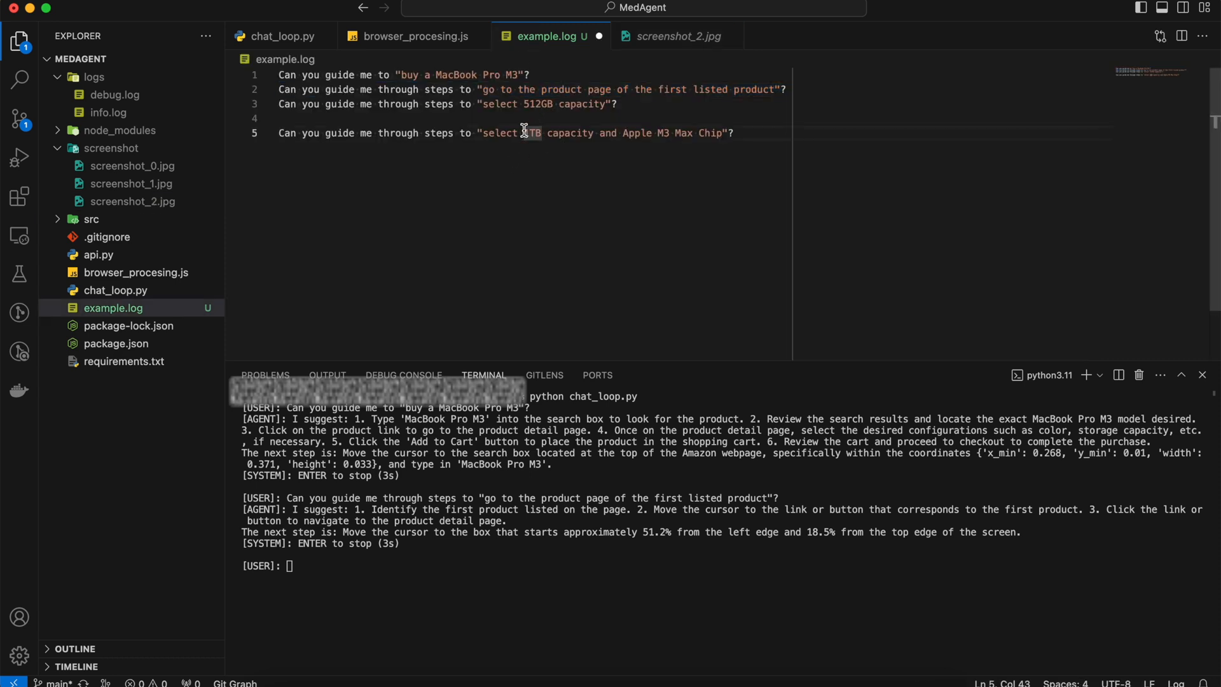
double_click(532, 132)
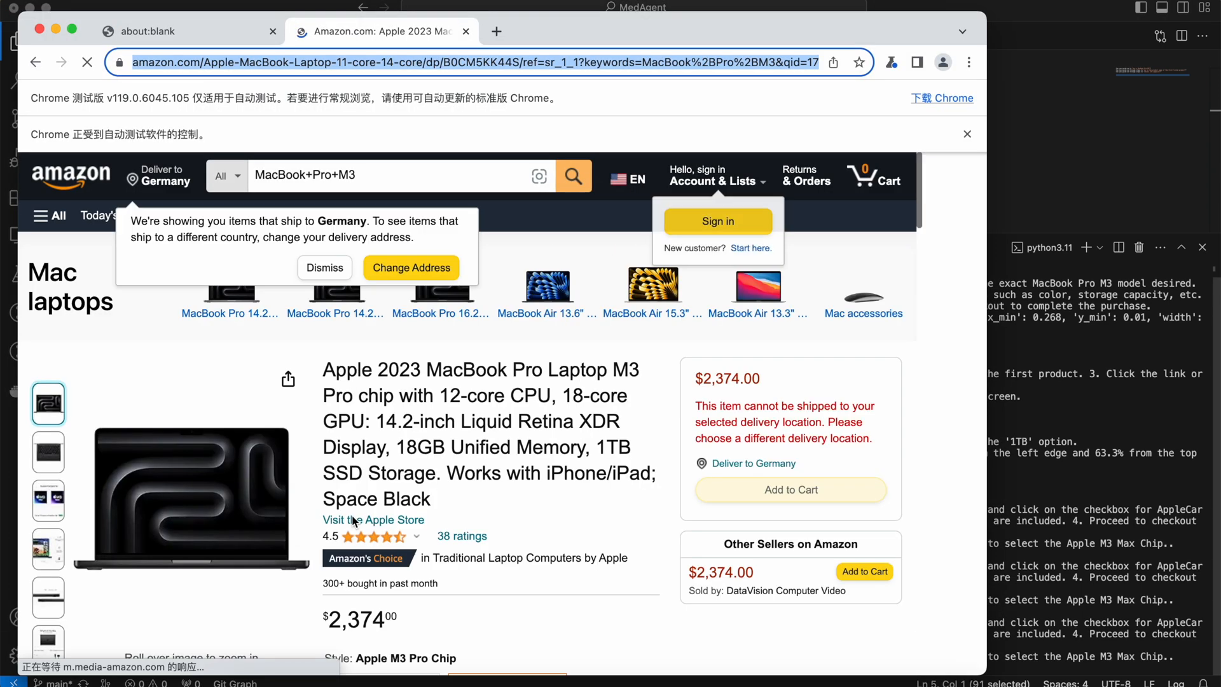
mouse_move(355, 523)
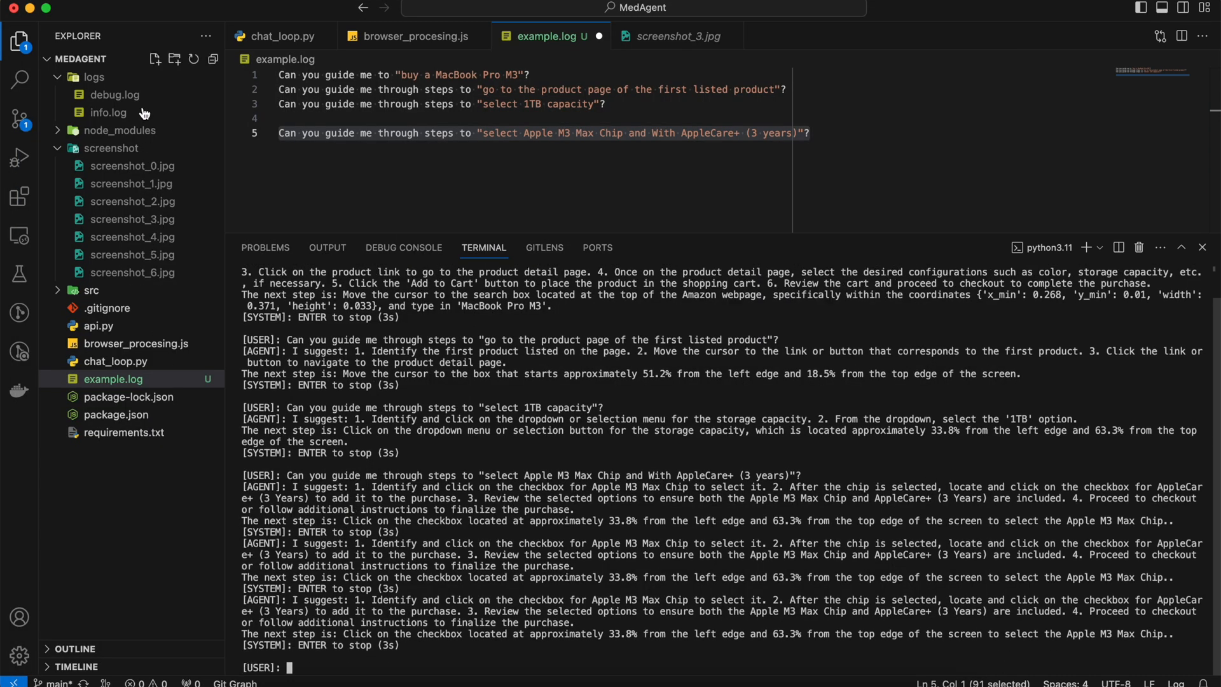
Read the M3 Max Chip checkbox entries in info.log, then view the screenshot_4 product-page capture.
click(108, 112)
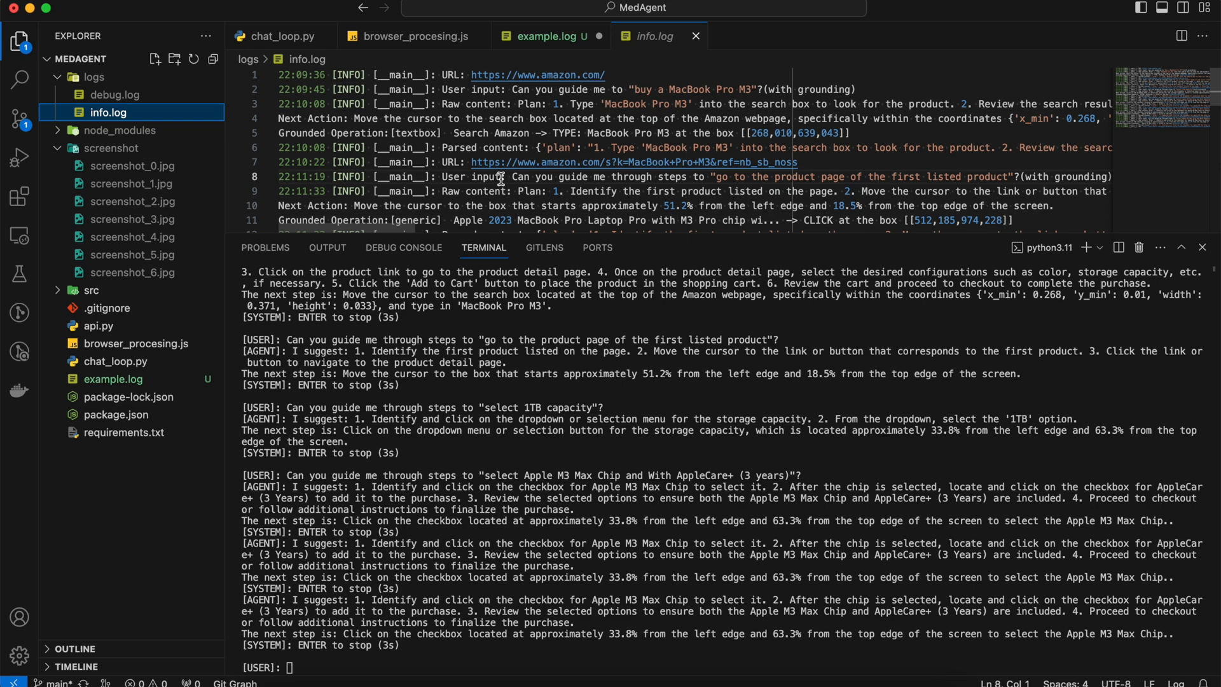
scroll(down, 3)
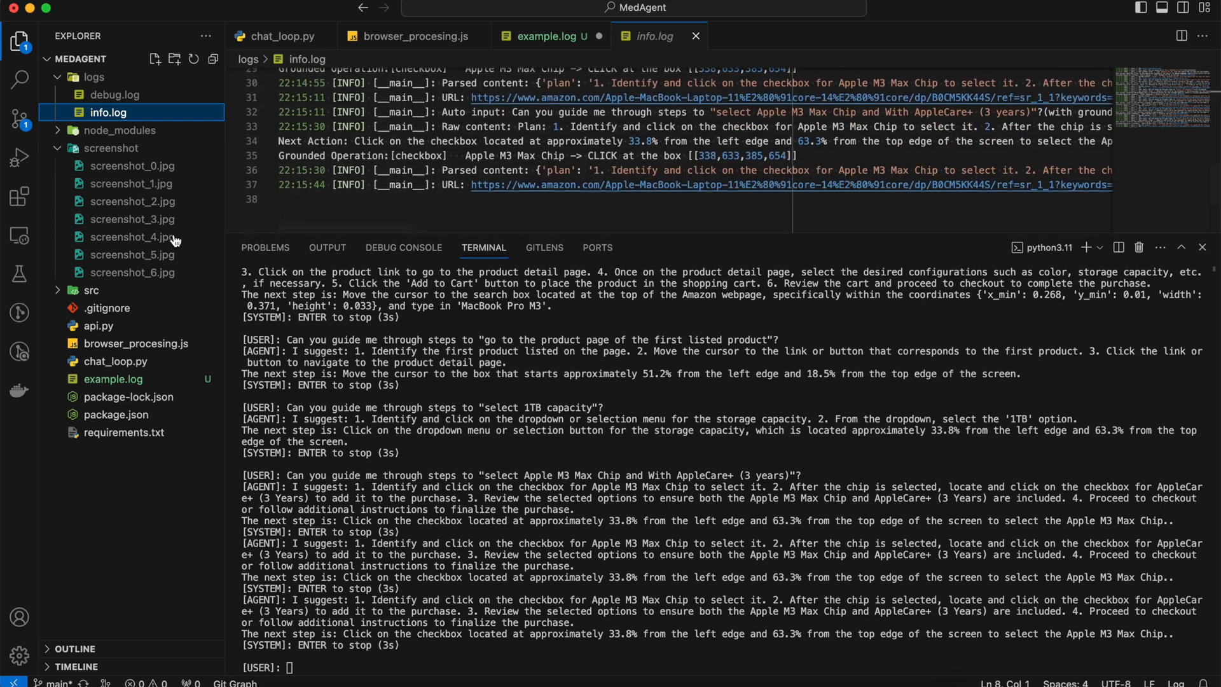
click(134, 237)
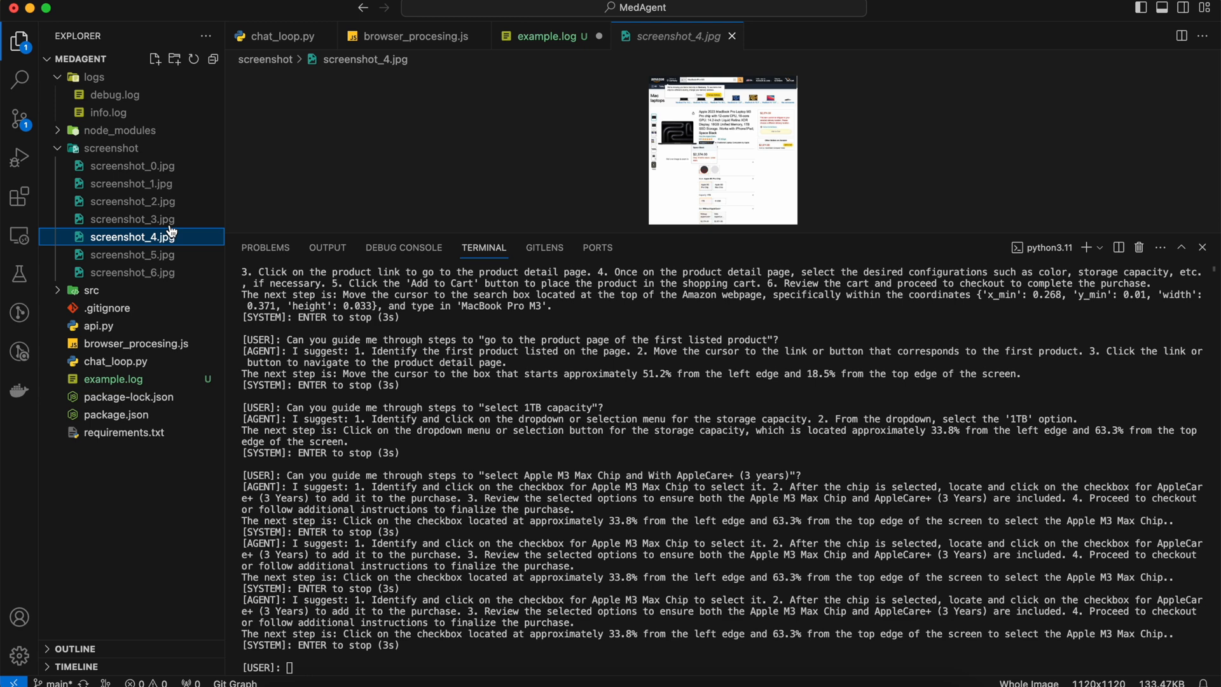
Compare screenshot_3, screenshot_4 and screenshot_6, the last showing 1TB and M3 Pro Chip chosen.
click(132, 219)
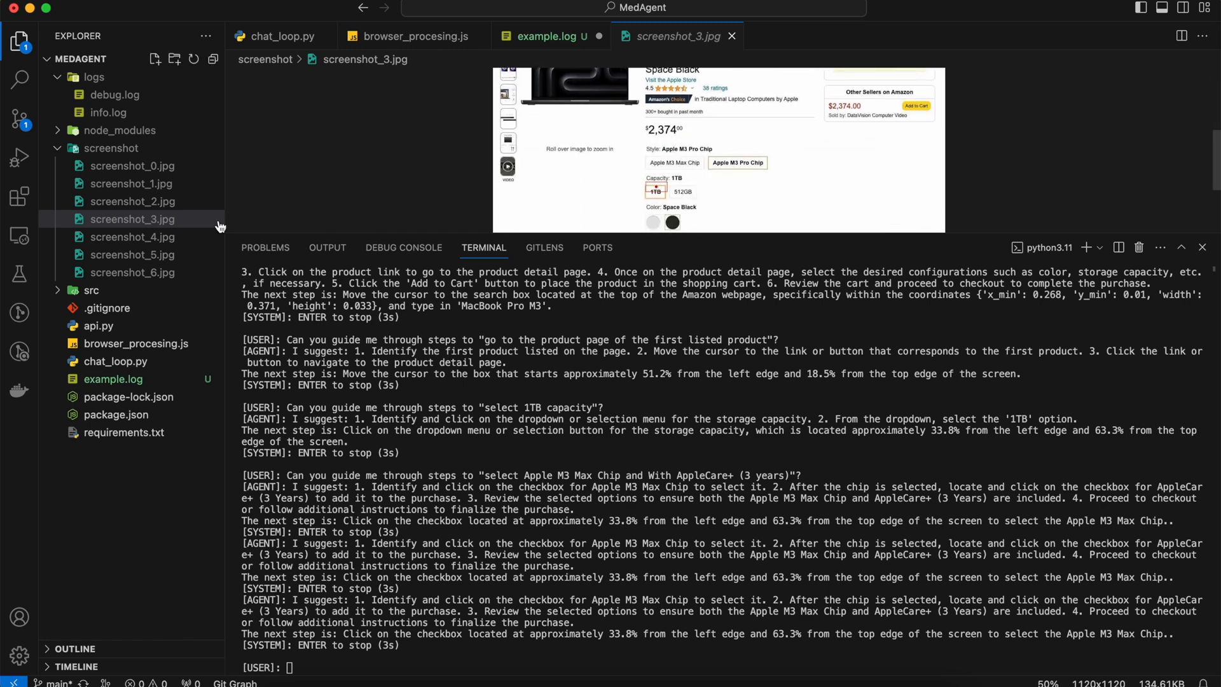
click(132, 236)
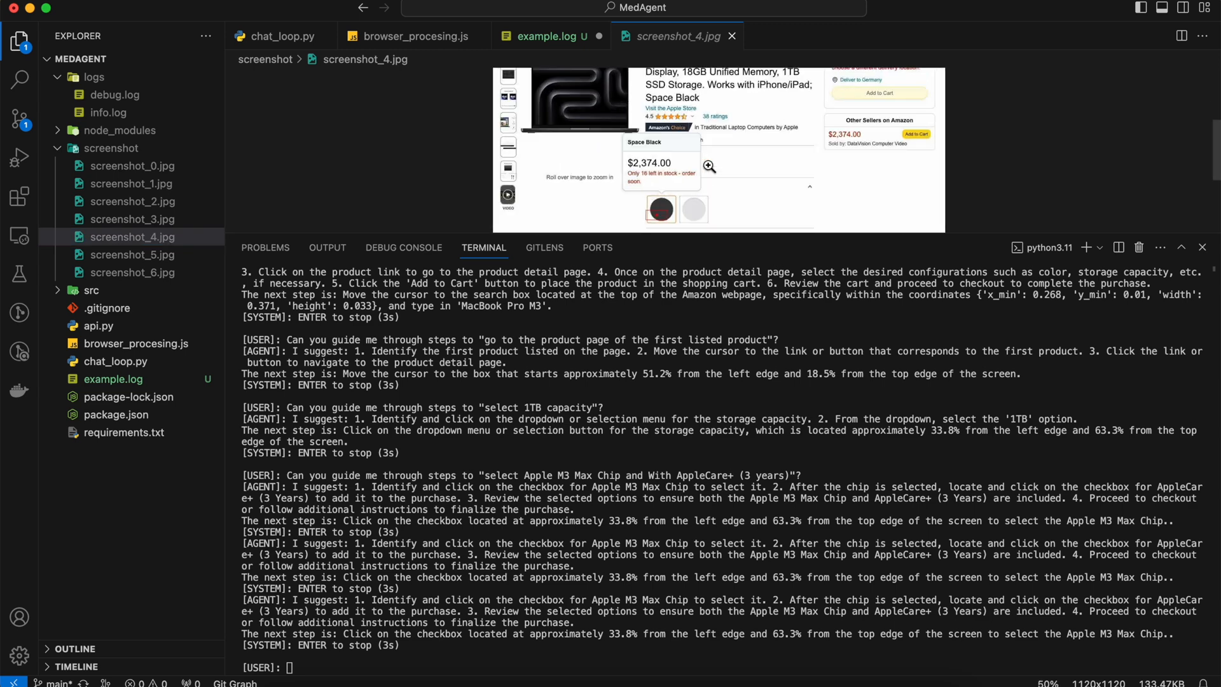
scroll(down, 3)
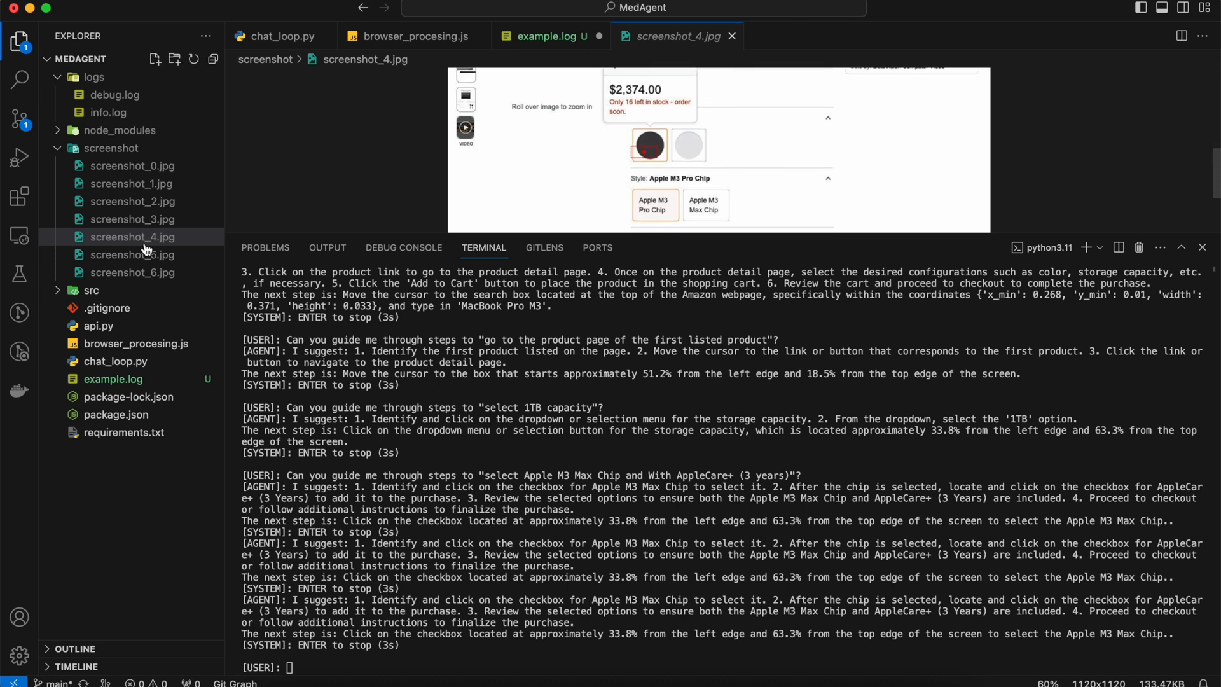
click(133, 255)
text(Can you guide me through steps to "select Apple M3 Max Chip and With Apple)
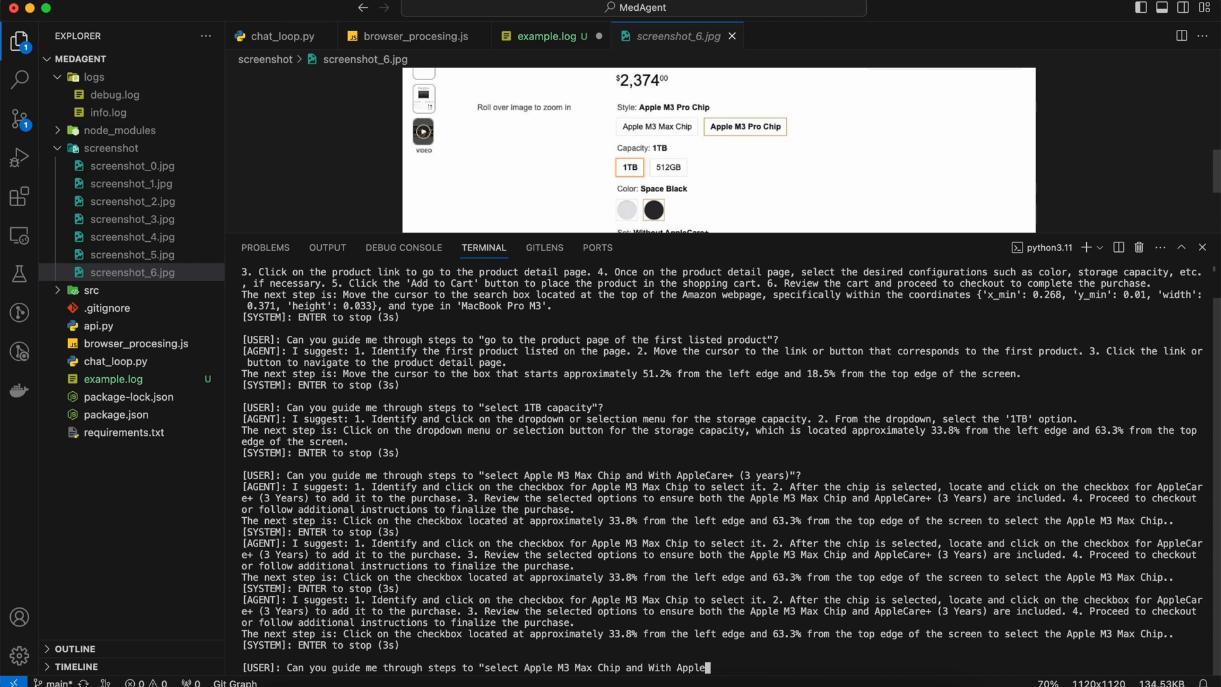
Send the 'select Apple M3 Max Chip' request and compare the resulting captures against screenshot_6.
key(Backspace)
text("?)
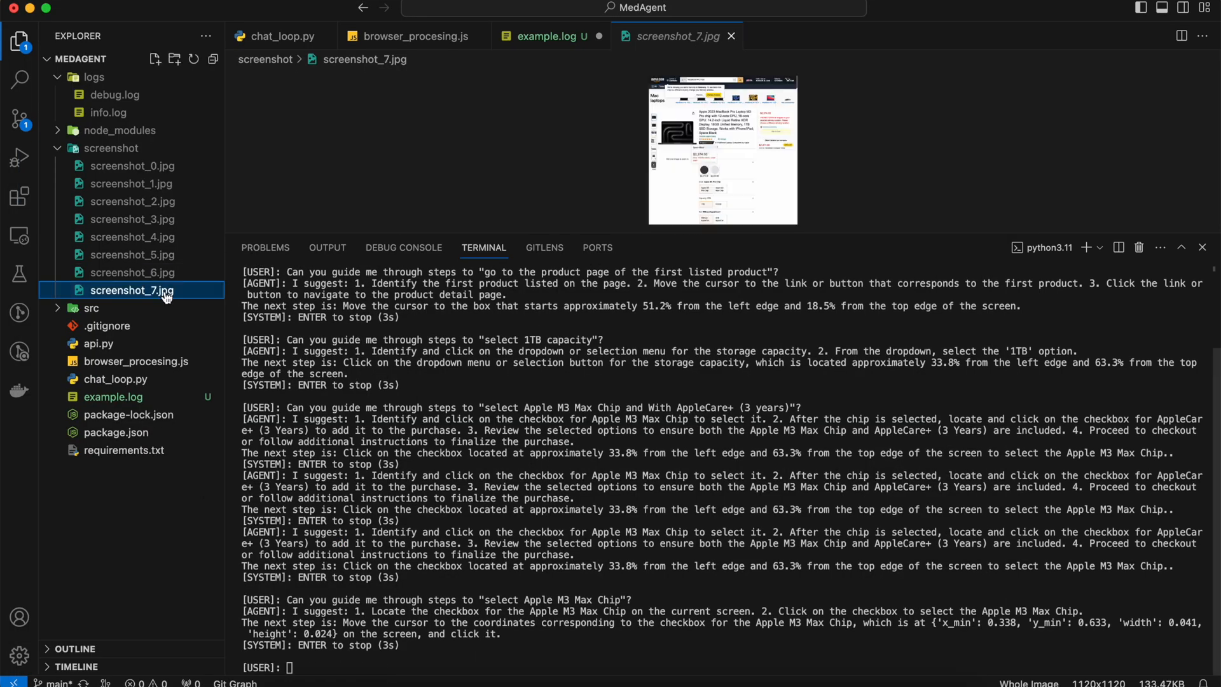
click(132, 273)
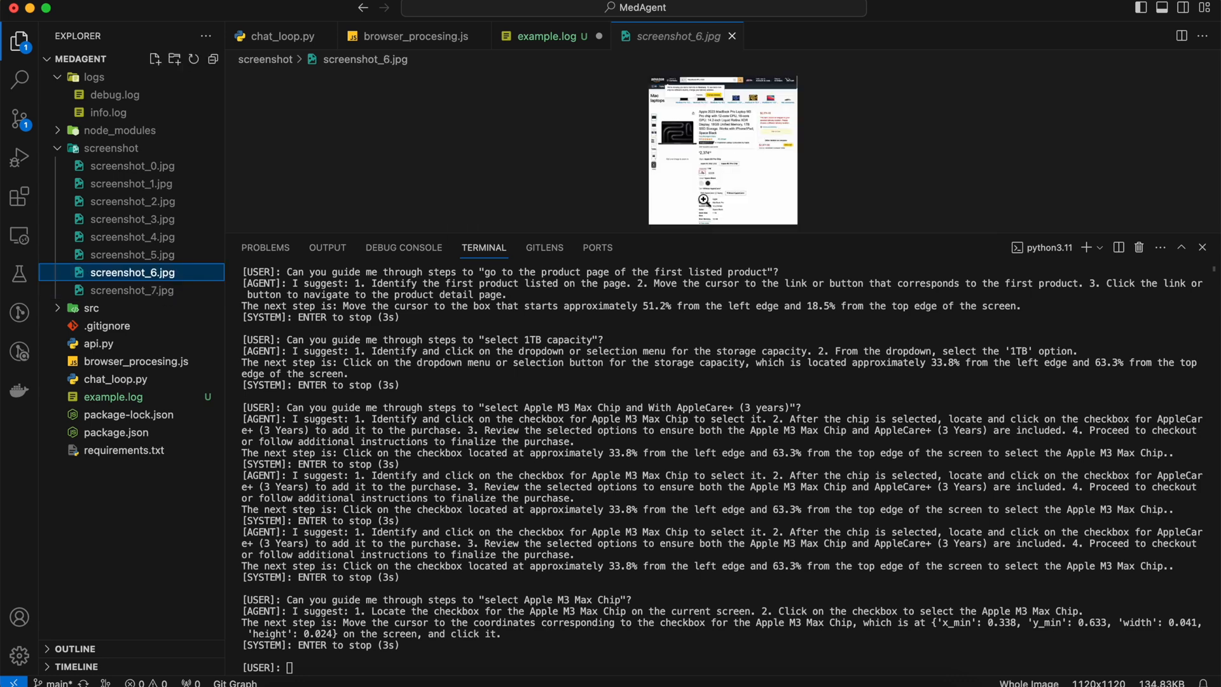